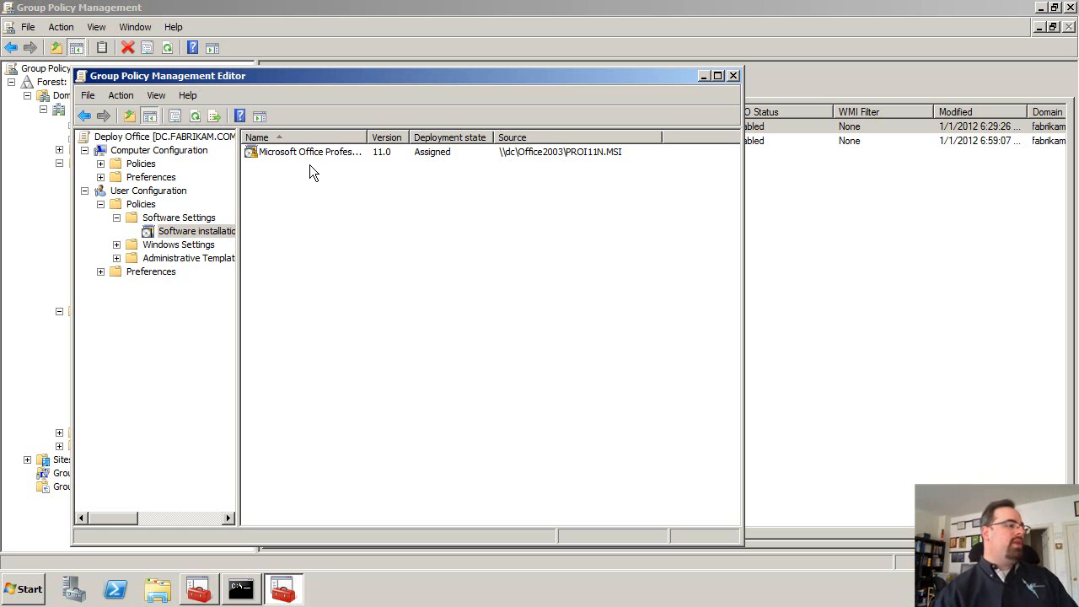
pyautogui.moveTo(578, 160)
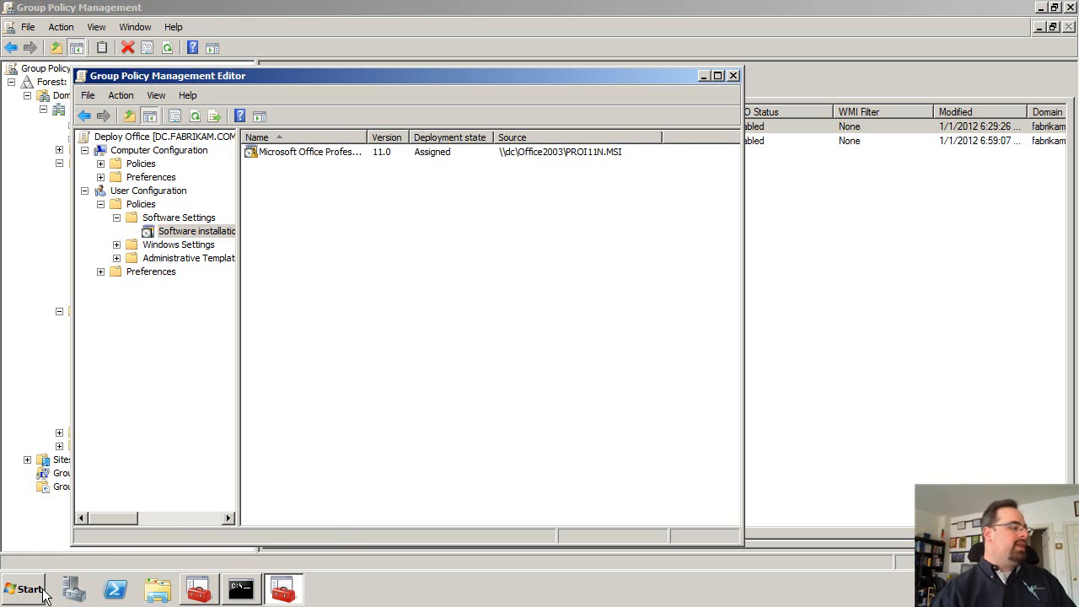
# - Expand the Microsoft Office folder under All Programs in the Start menu
pyautogui.click(25, 589)
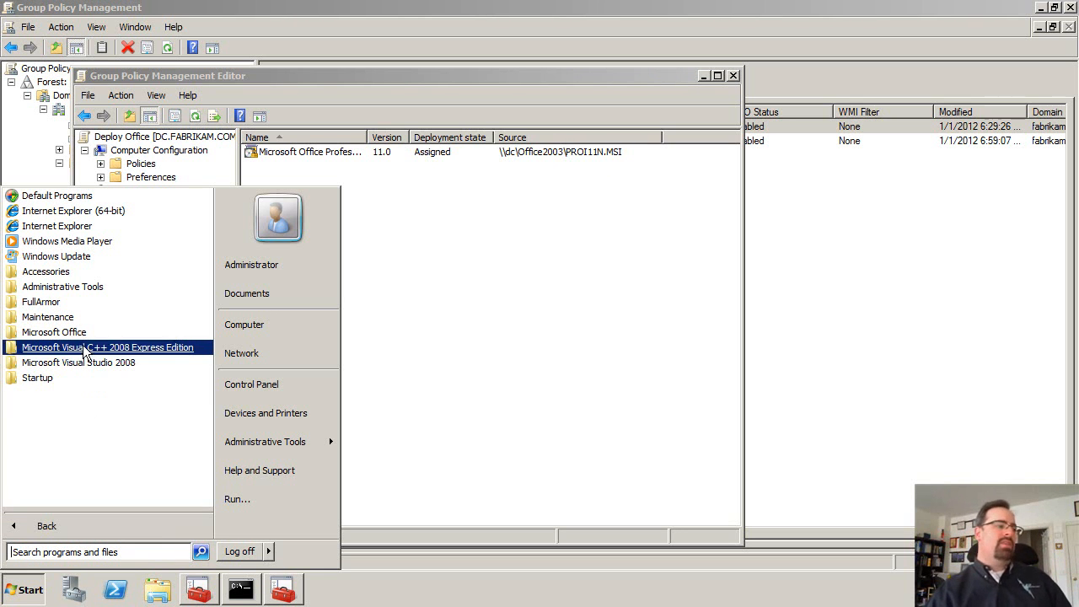
pyautogui.click(54, 331)
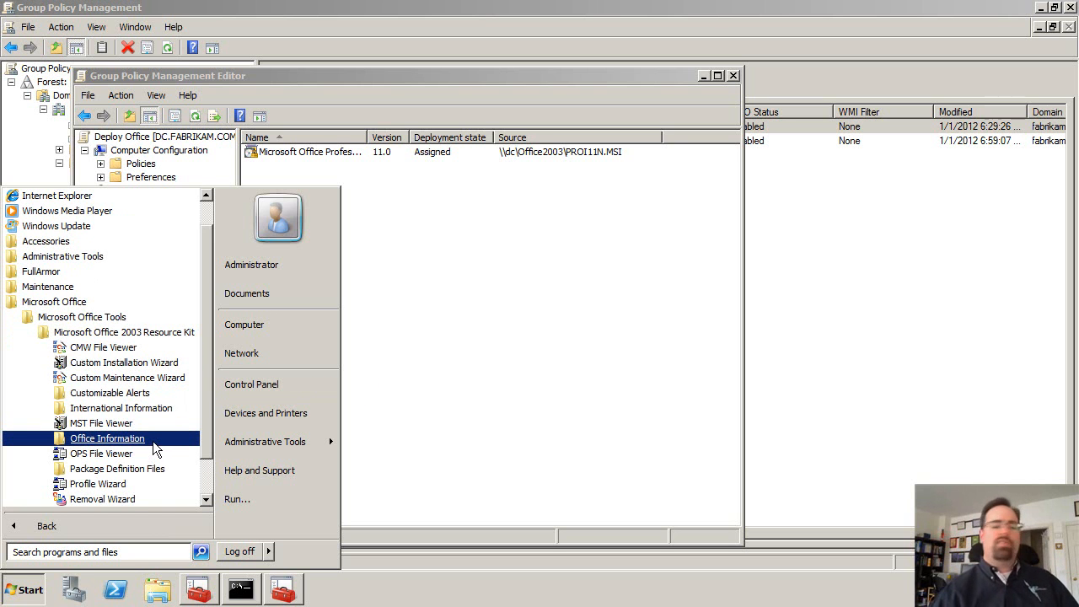
pyautogui.moveTo(121, 407)
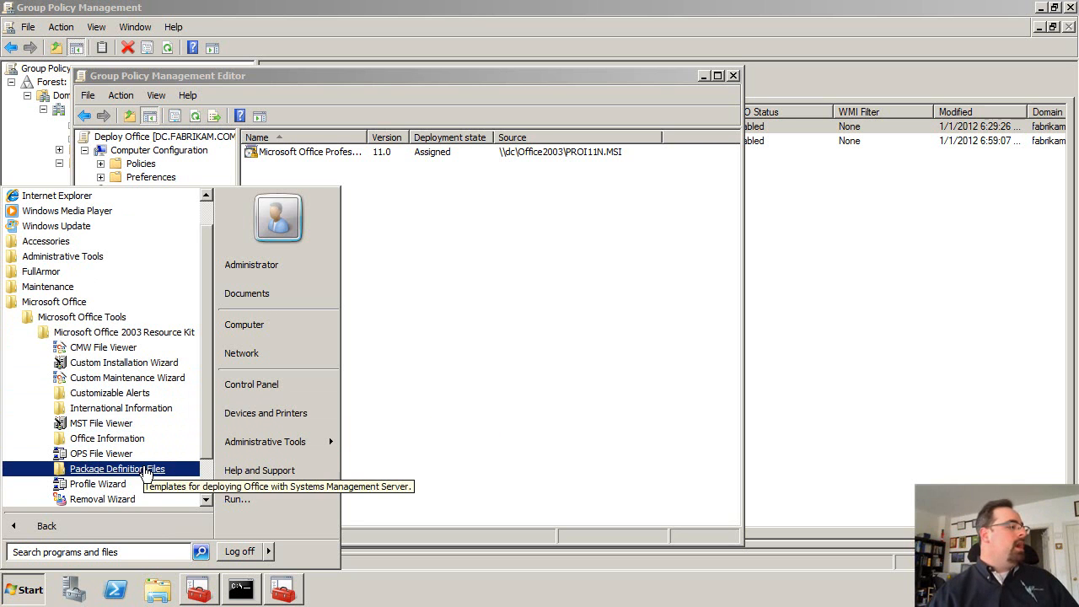
pyautogui.moveTo(120, 408)
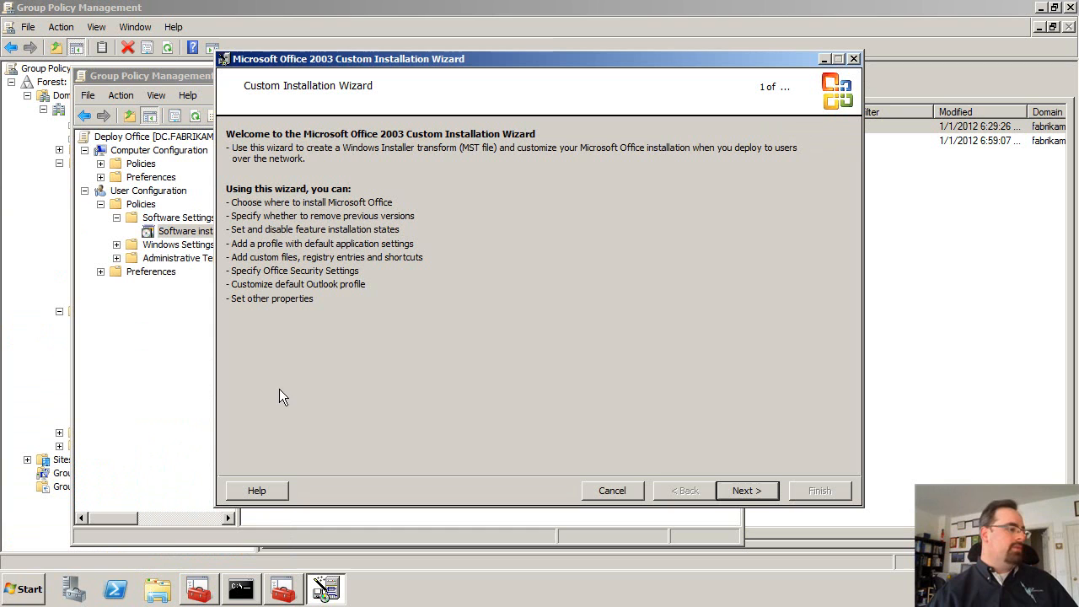
# - Create a new transform named Custom1 from the Office 2003 MSI
pyautogui.click(745, 490)
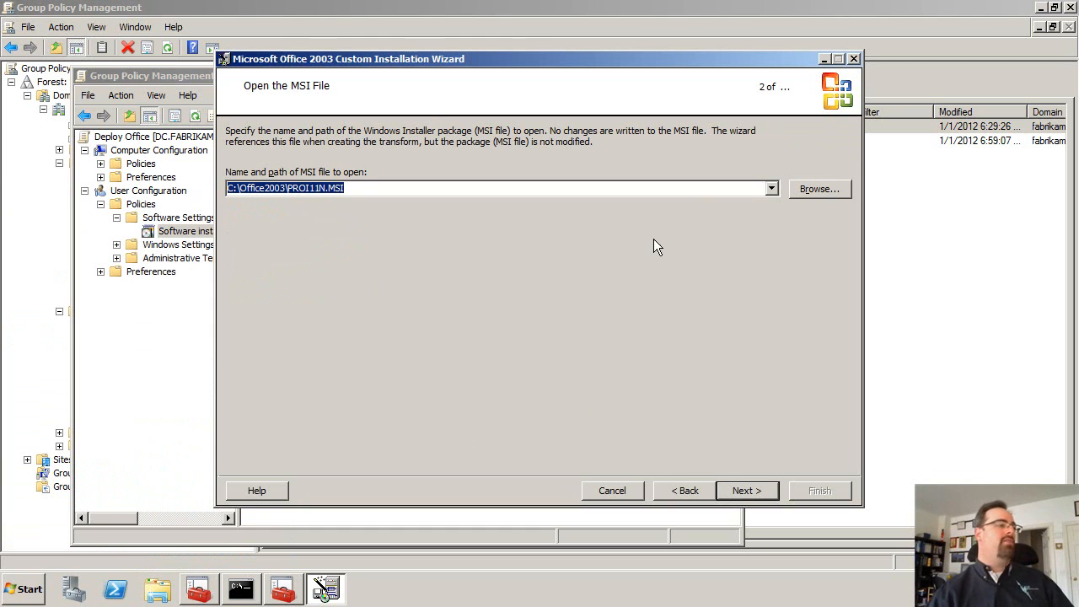
pyautogui.click(746, 490)
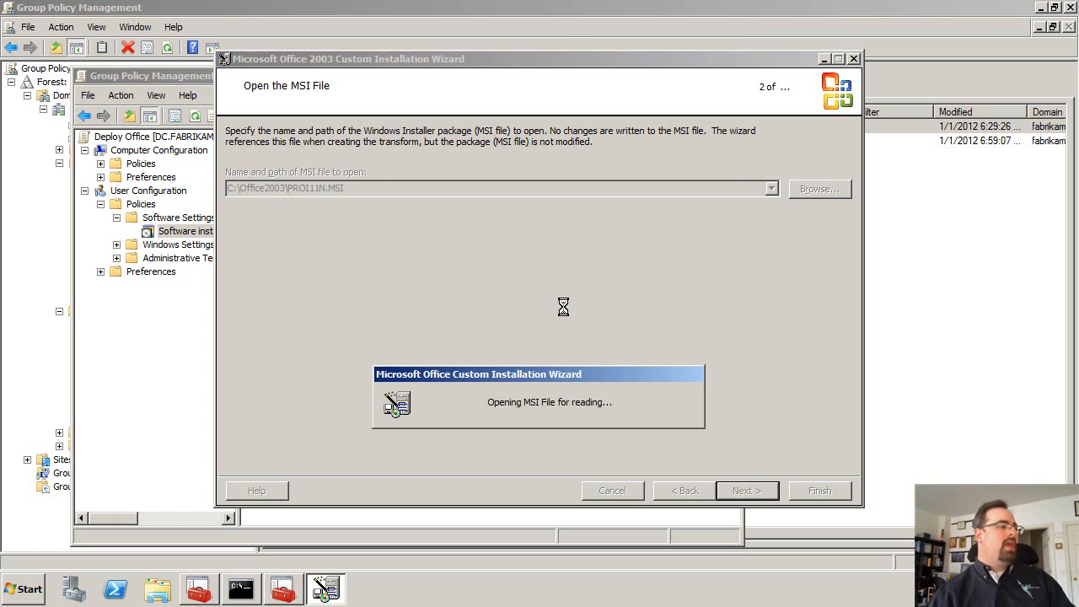
pyautogui.click(745, 490)
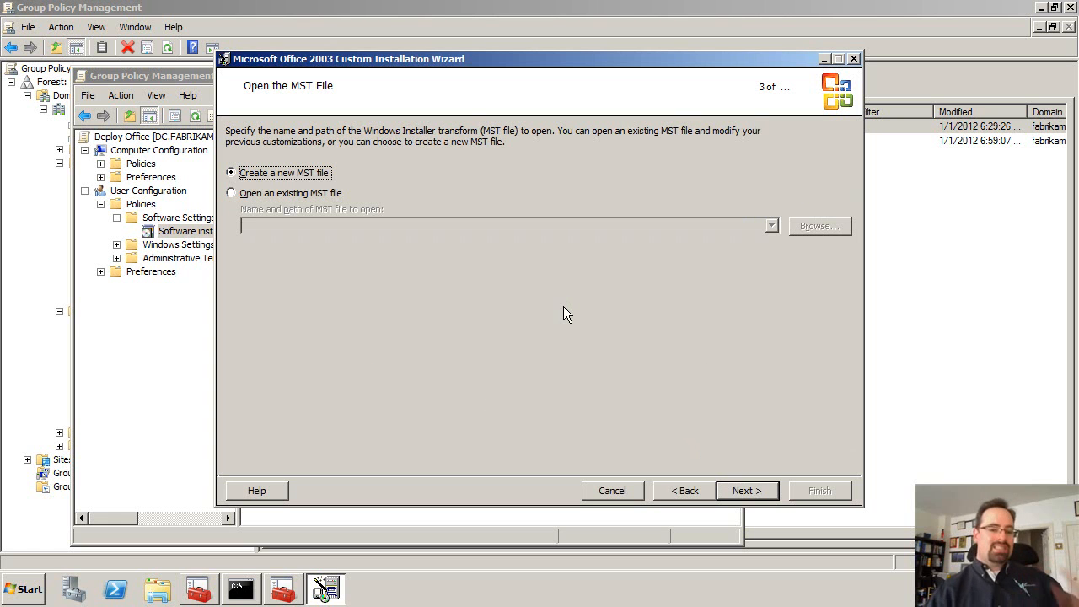
pyautogui.click(745, 490)
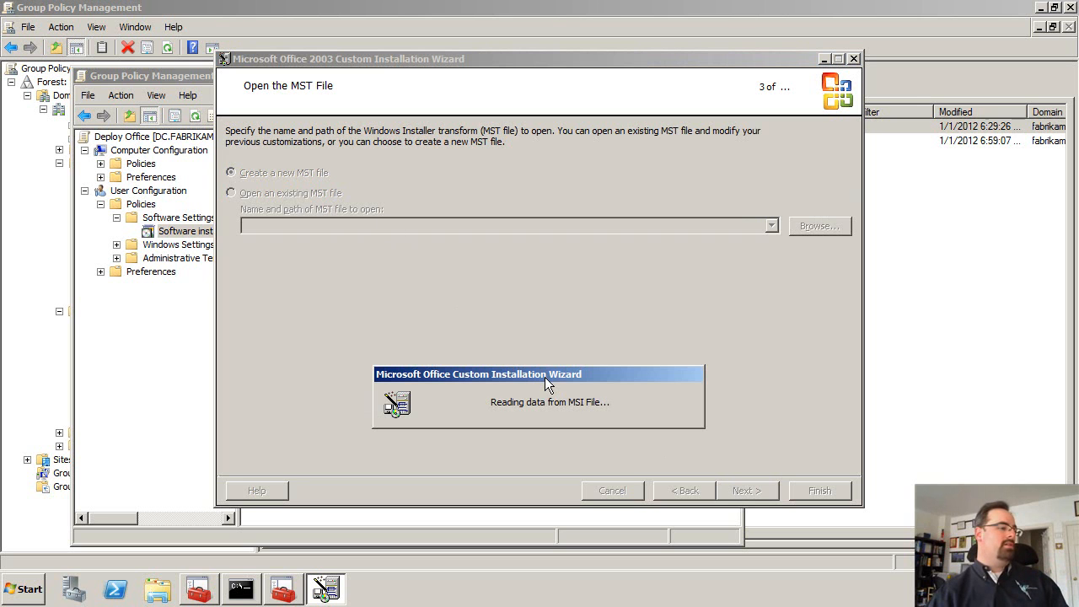
pyautogui.click(746, 490)
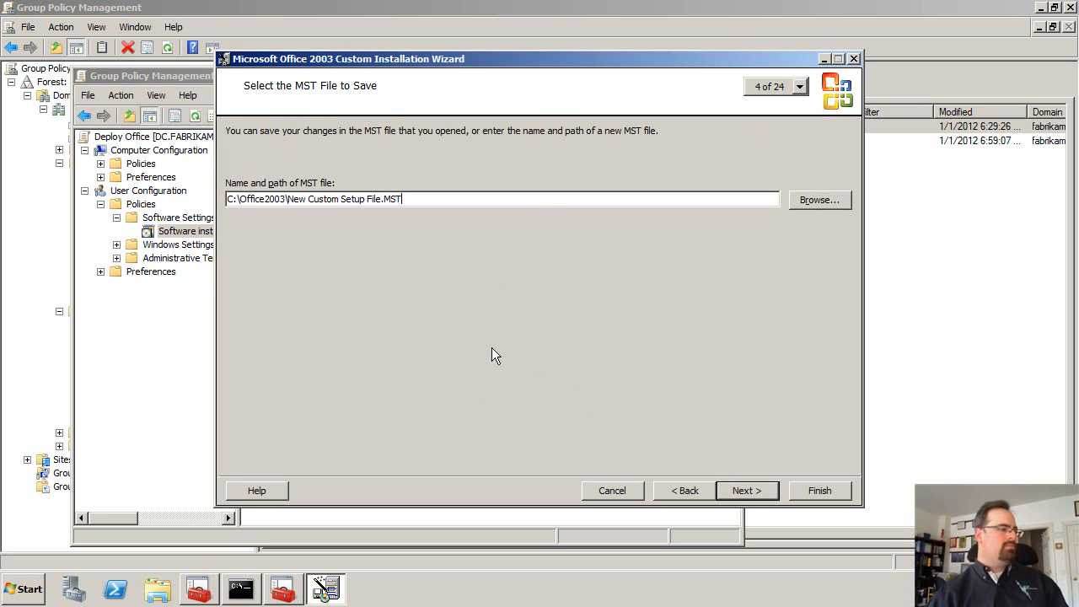
pyautogui.doubleClick(257, 199)
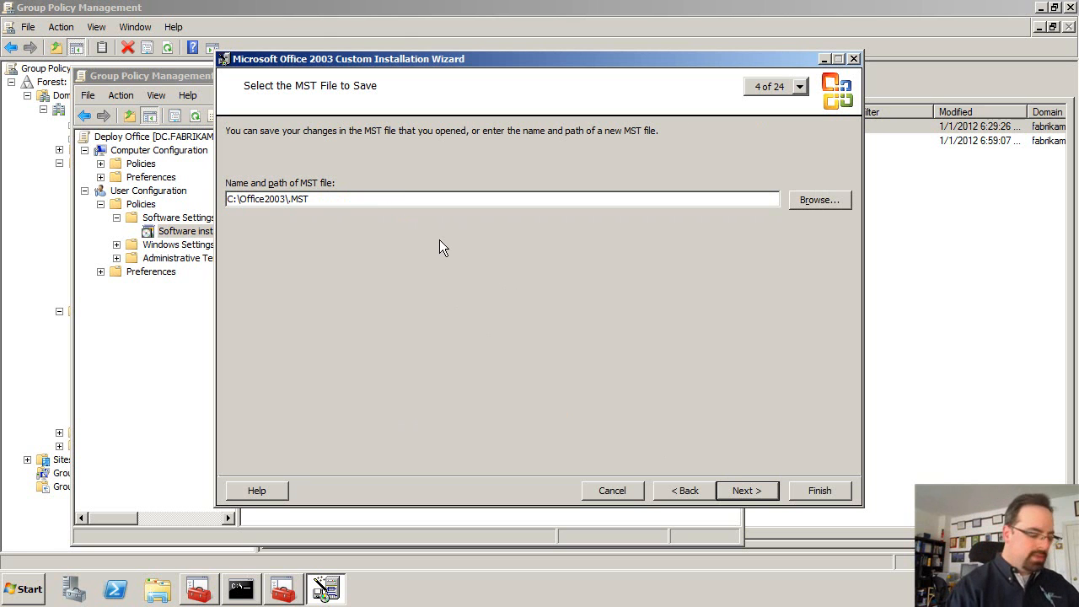
pyautogui.write('Custom1')
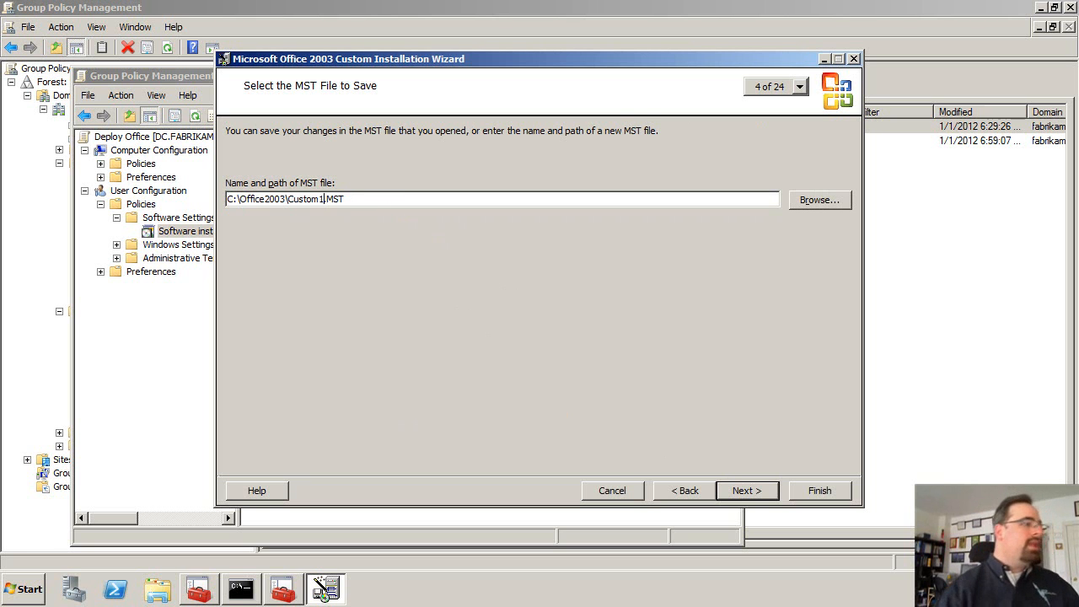
# - Jump to the local installation source page, advance, and finish the transform
pyautogui.click(771, 86)
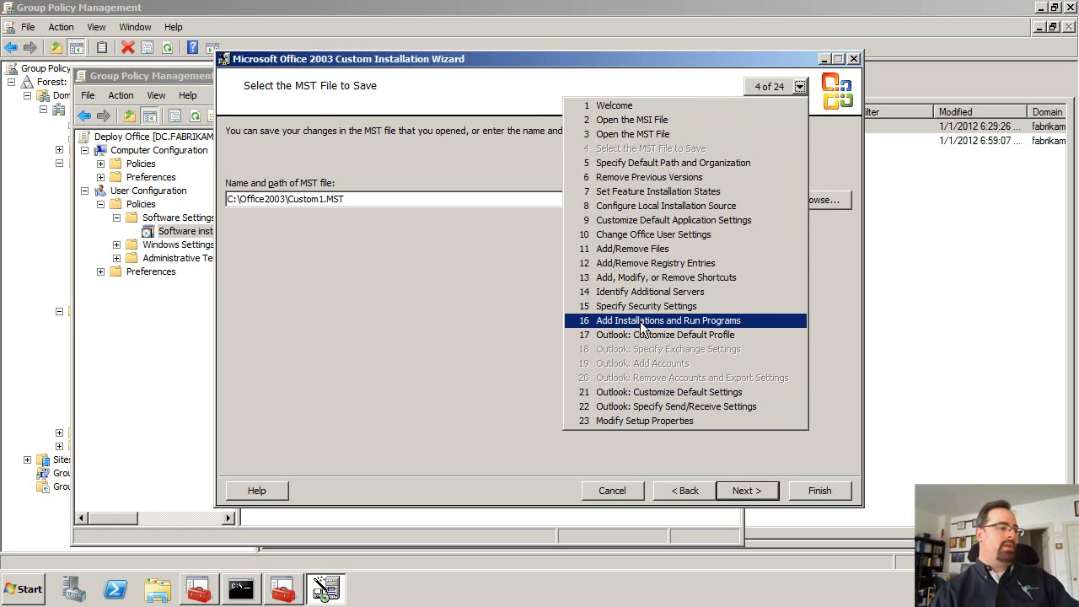
pyautogui.click(666, 206)
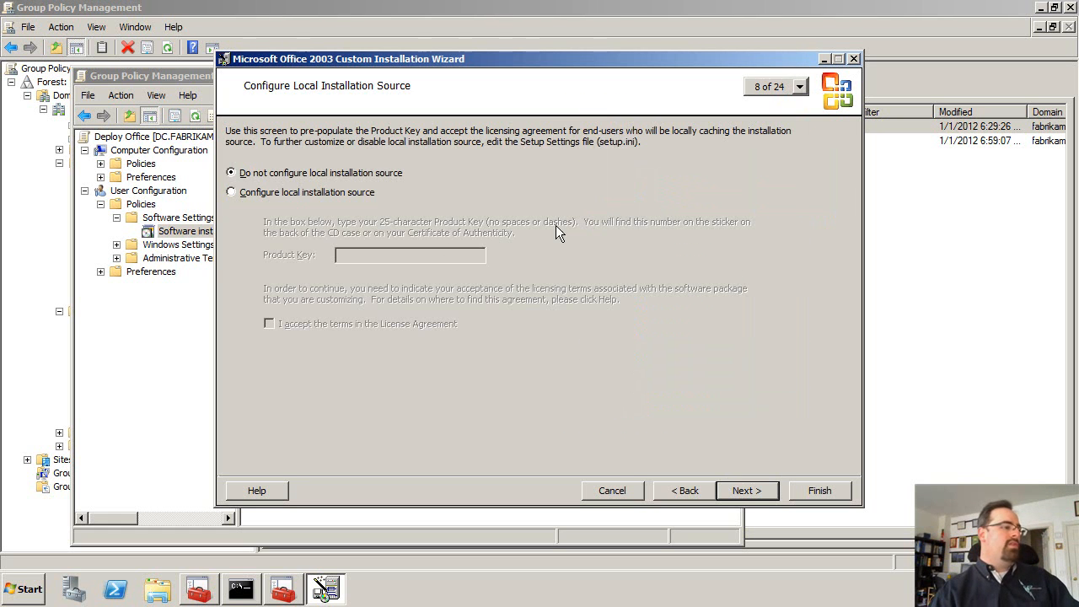
pyautogui.click(746, 490)
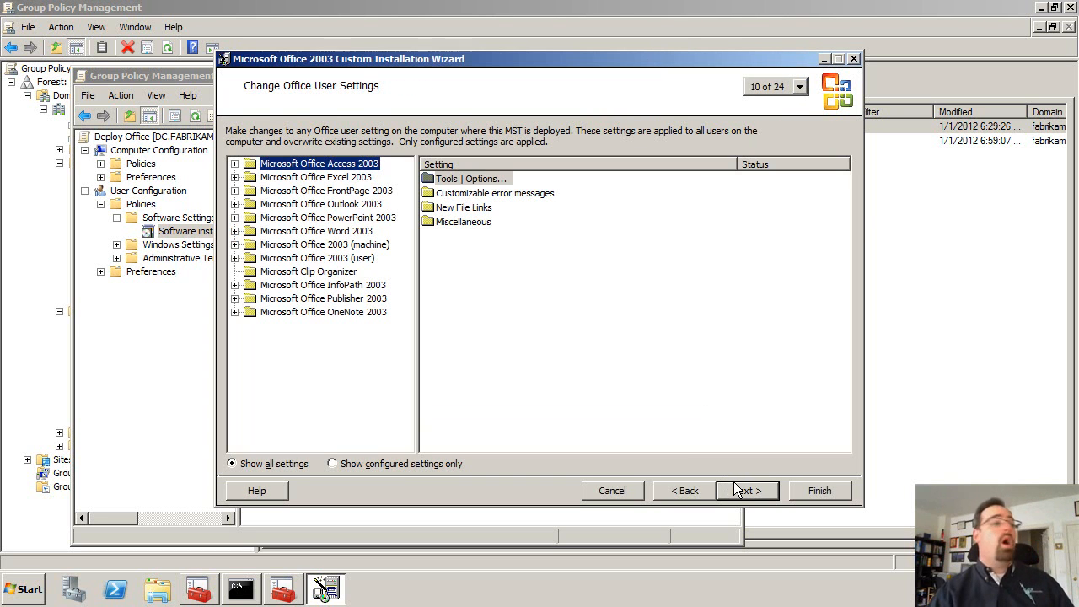
pyautogui.moveTo(402, 487)
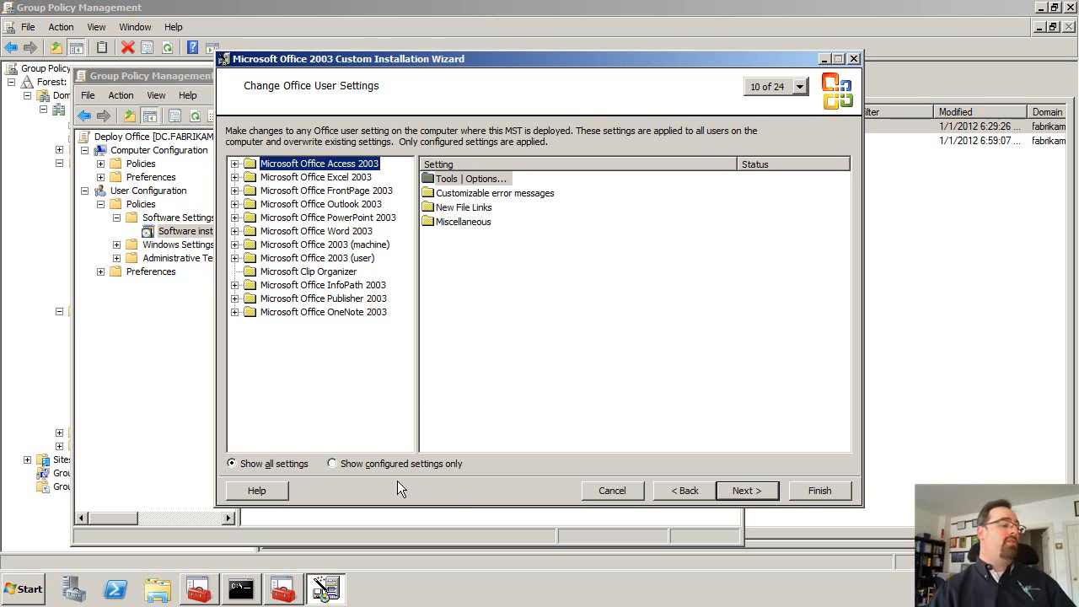
pyautogui.click(819, 490)
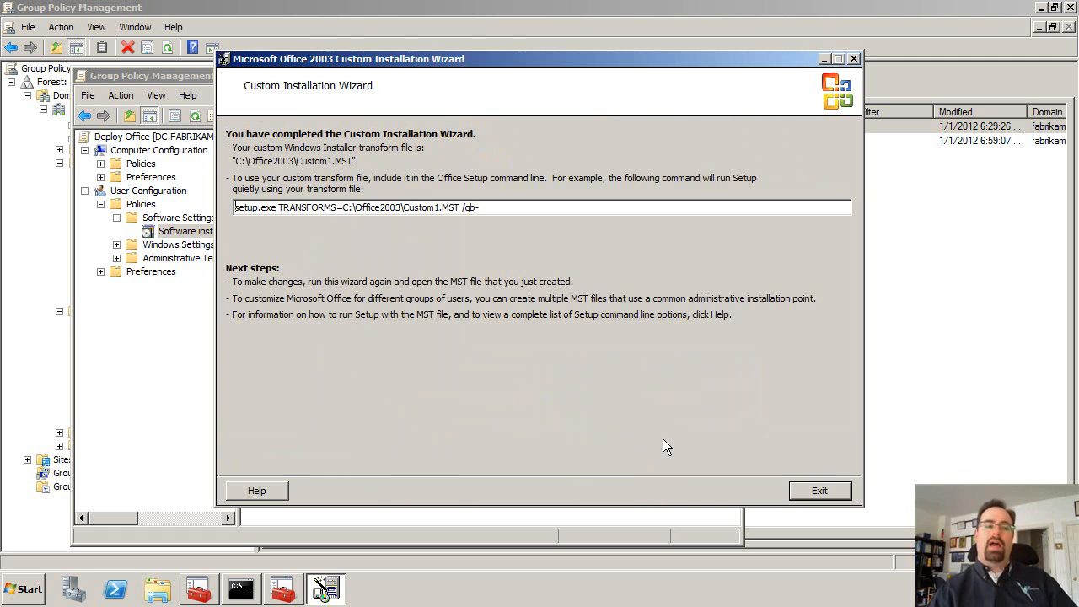
# - Exit the wizard and open the assigned Office 2003 package's properties
pyautogui.click(819, 490)
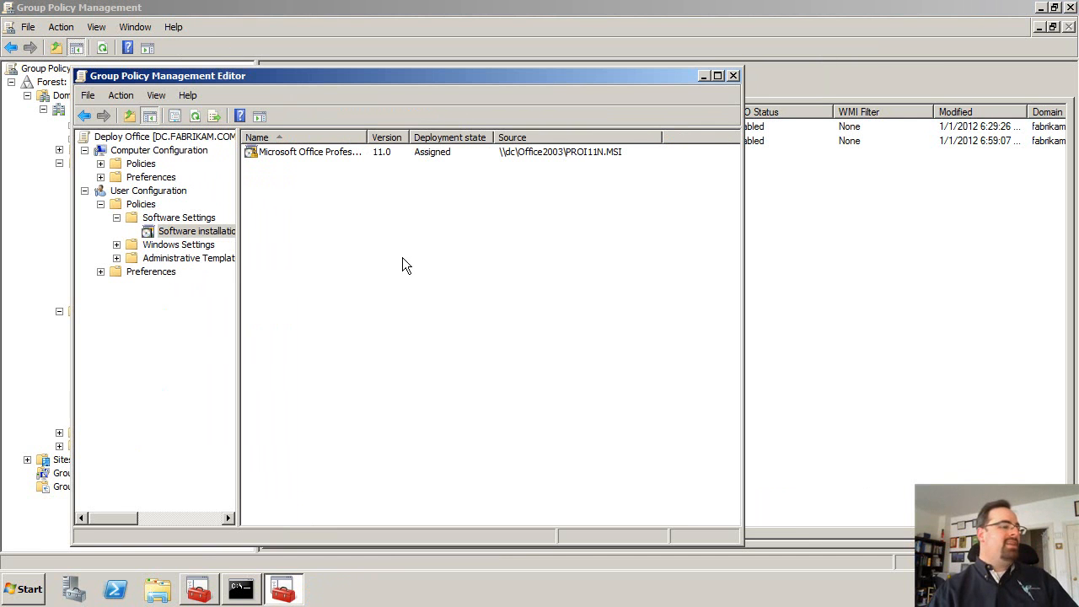
pyautogui.click(309, 152)
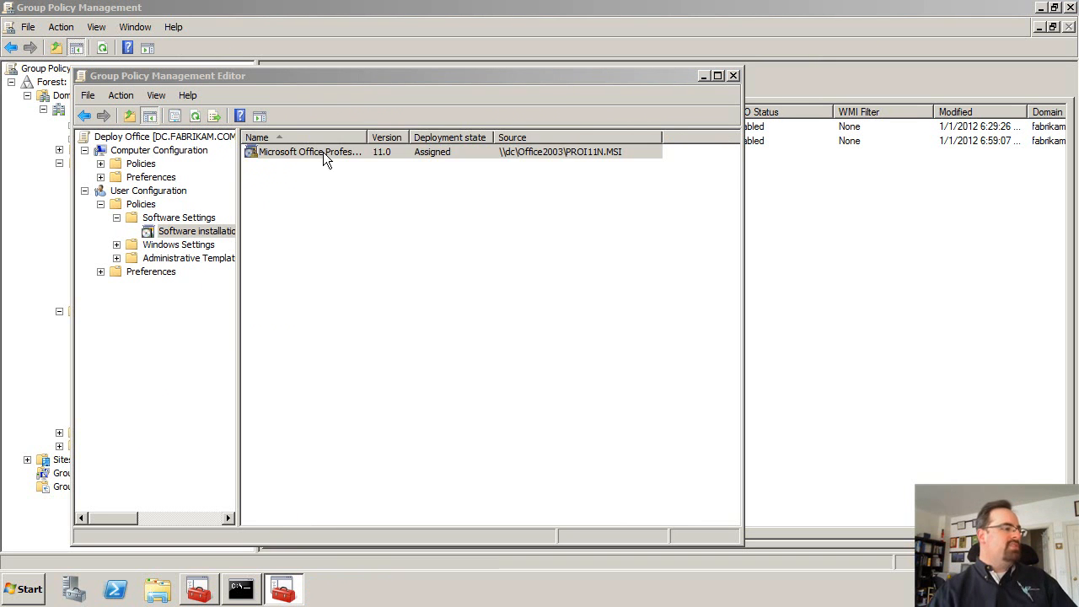
pyautogui.doubleClick(310, 151)
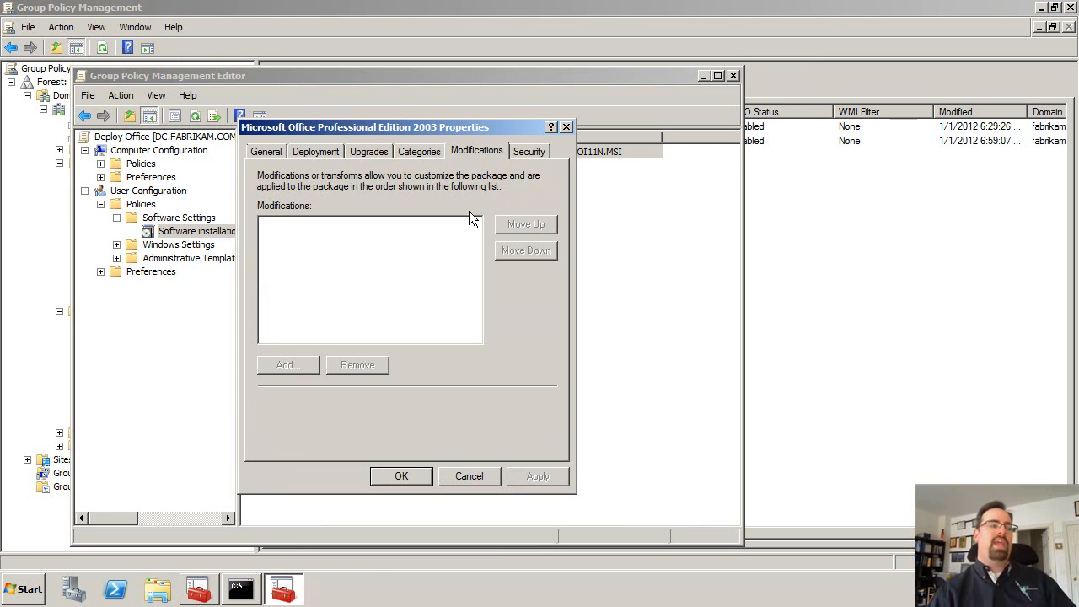
pyautogui.moveTo(249, 442)
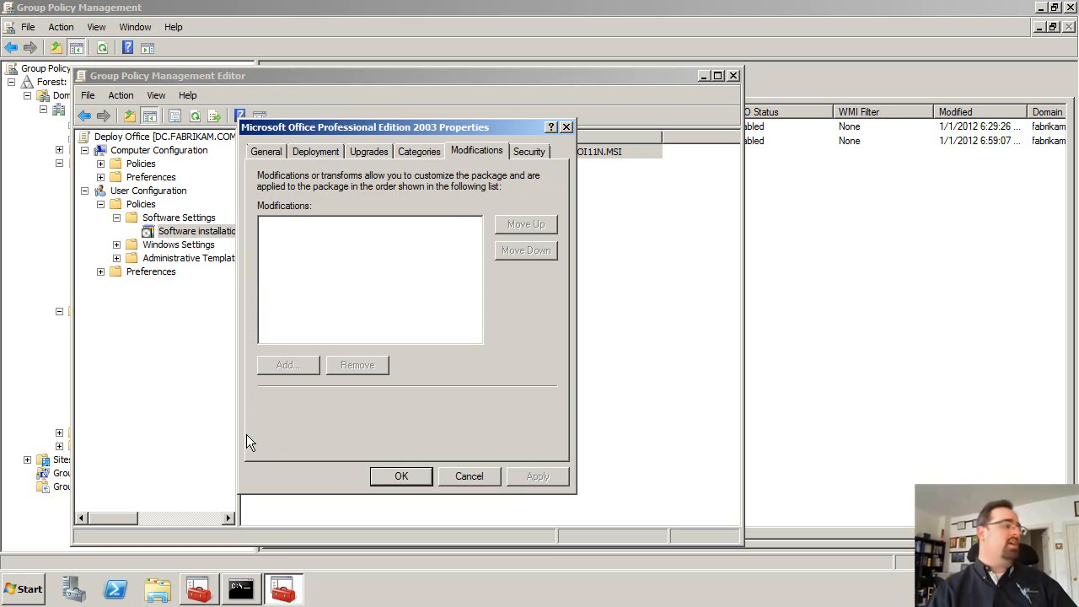
pyautogui.moveTo(295, 377)
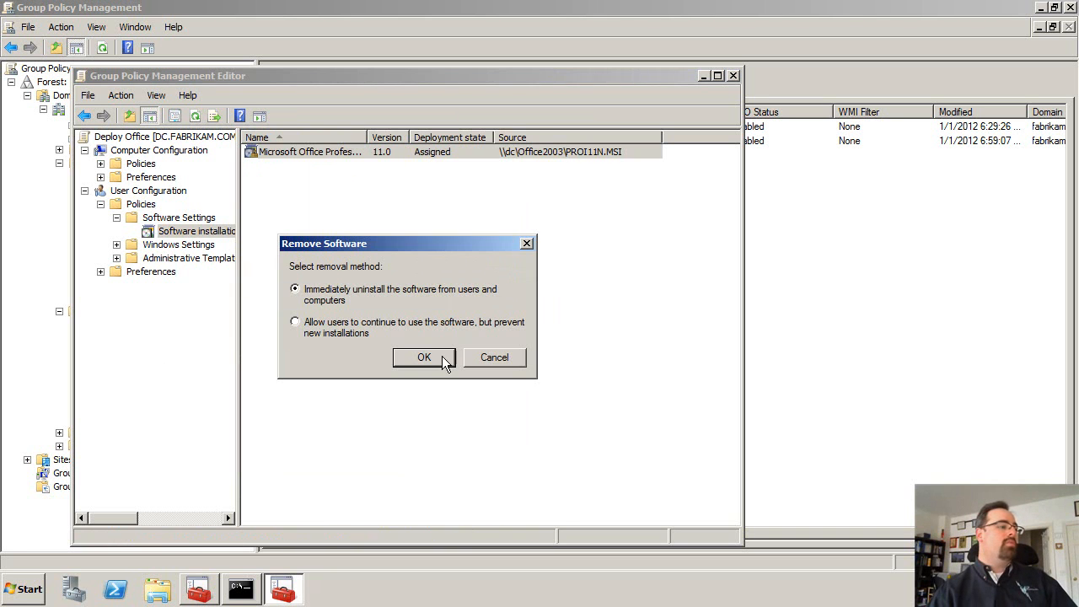
# - Uninstall the old Office 2003 package immediately and add a new package
pyautogui.click(424, 356)
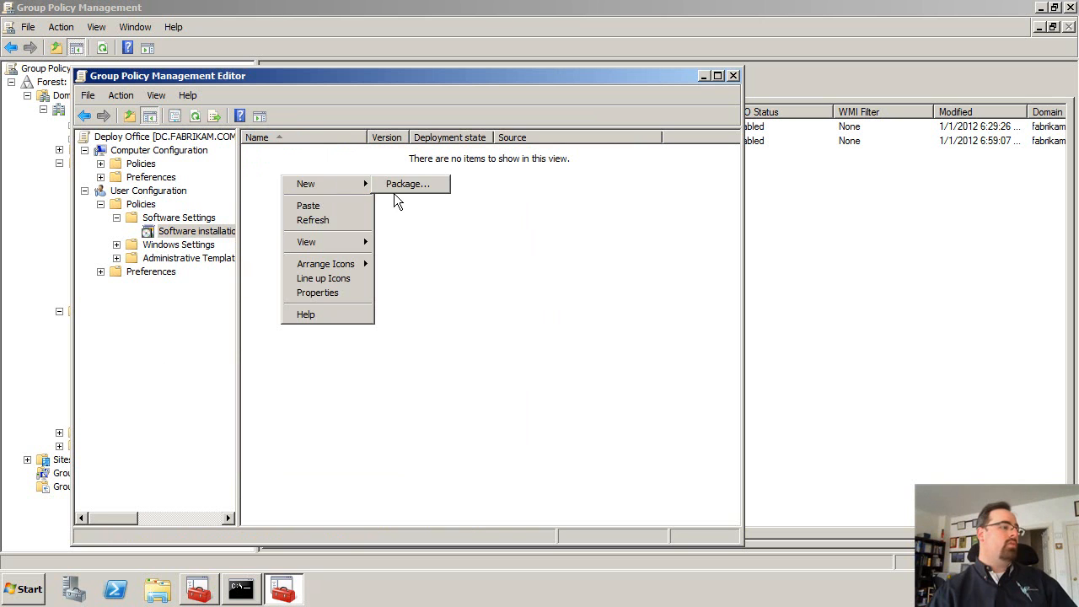
pyautogui.click(407, 184)
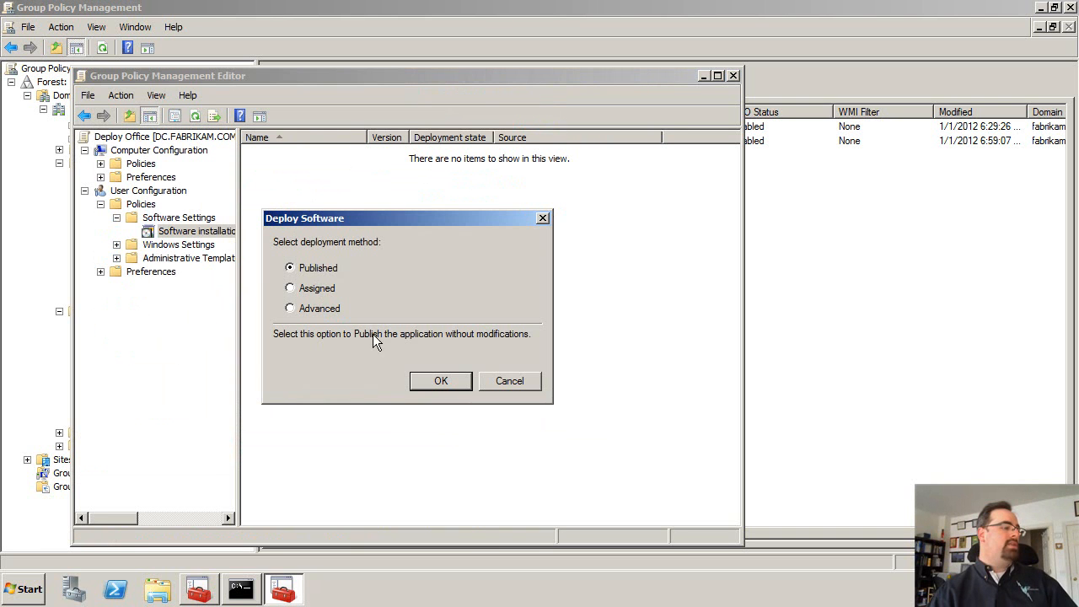
pyautogui.click(440, 381)
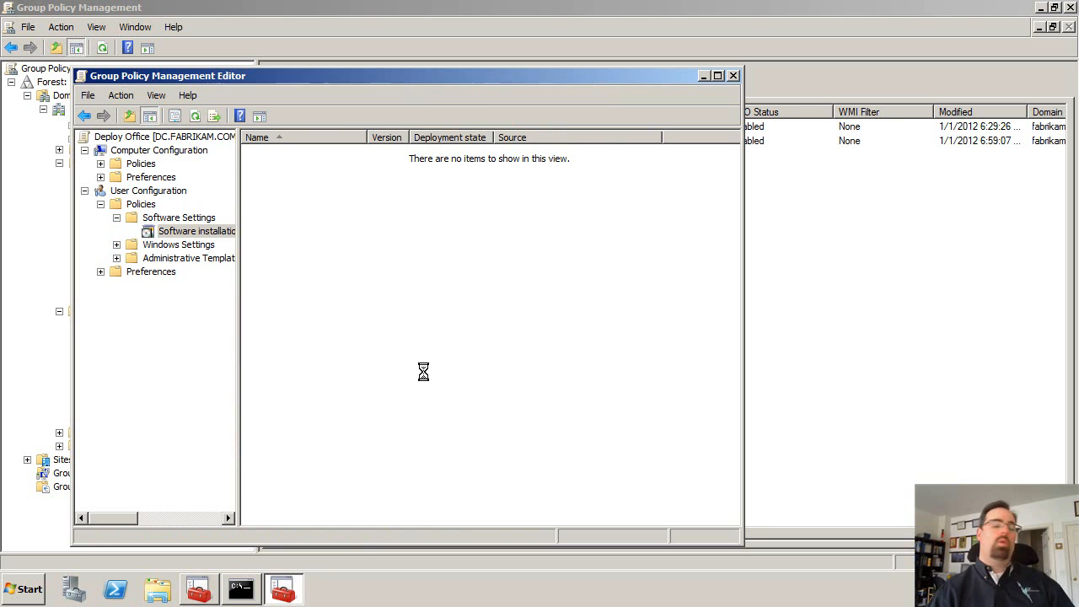
pyautogui.moveTo(447, 370)
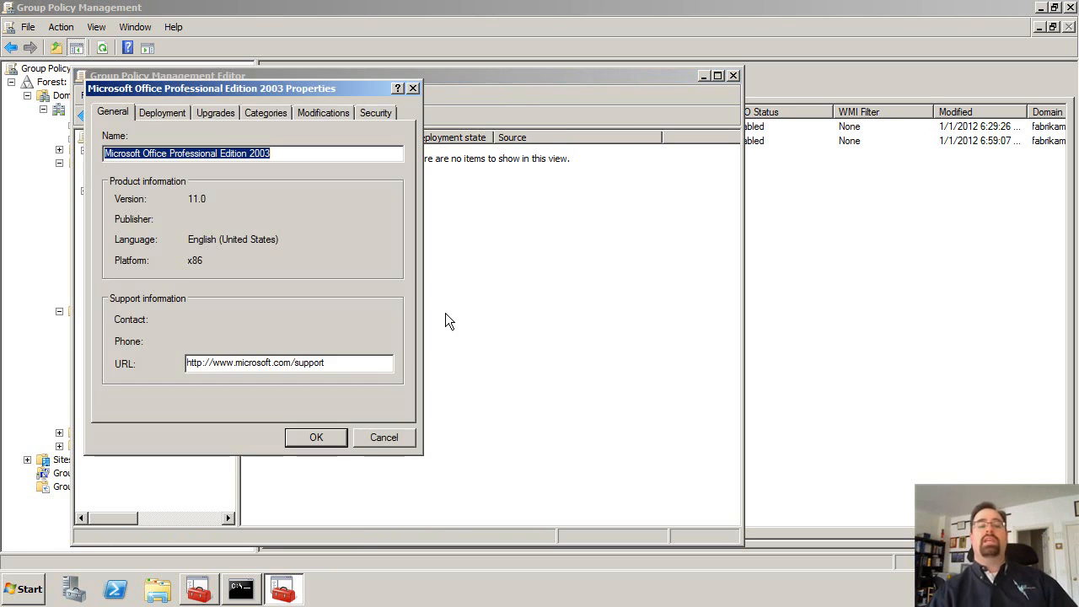
# - Add the Custom1.MST transform on the Modifications tab and save the package
pyautogui.click(323, 113)
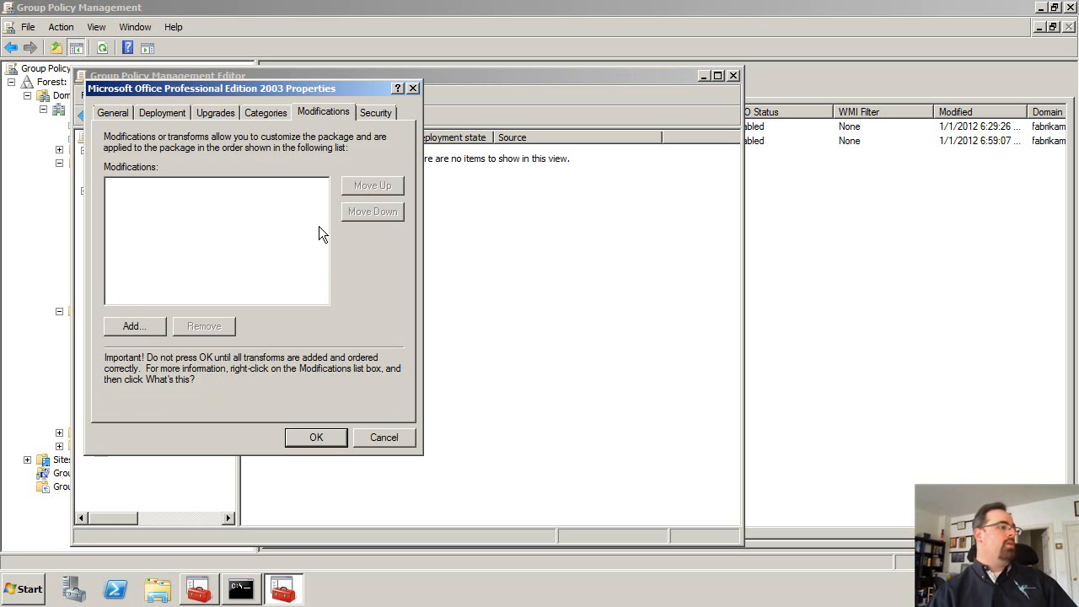
pyautogui.click(133, 326)
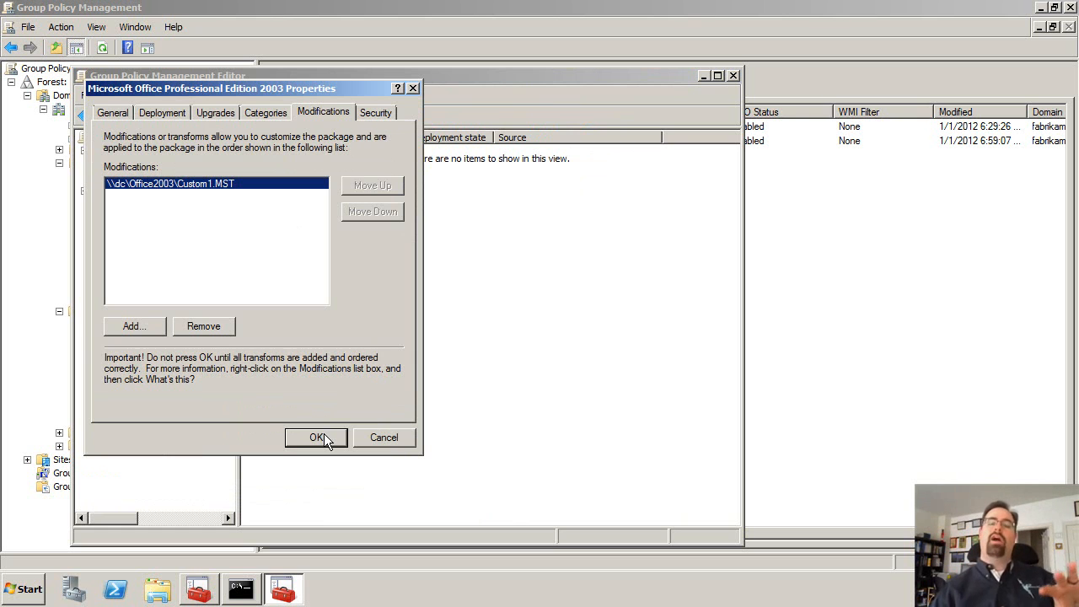
pyautogui.click(317, 437)
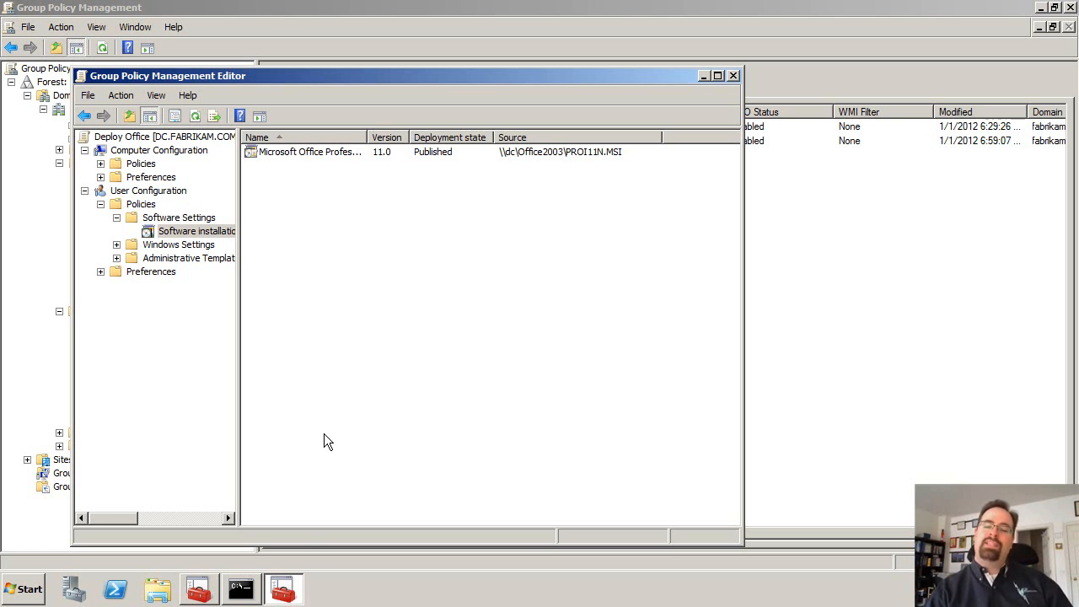
pyautogui.moveTo(308, 531)
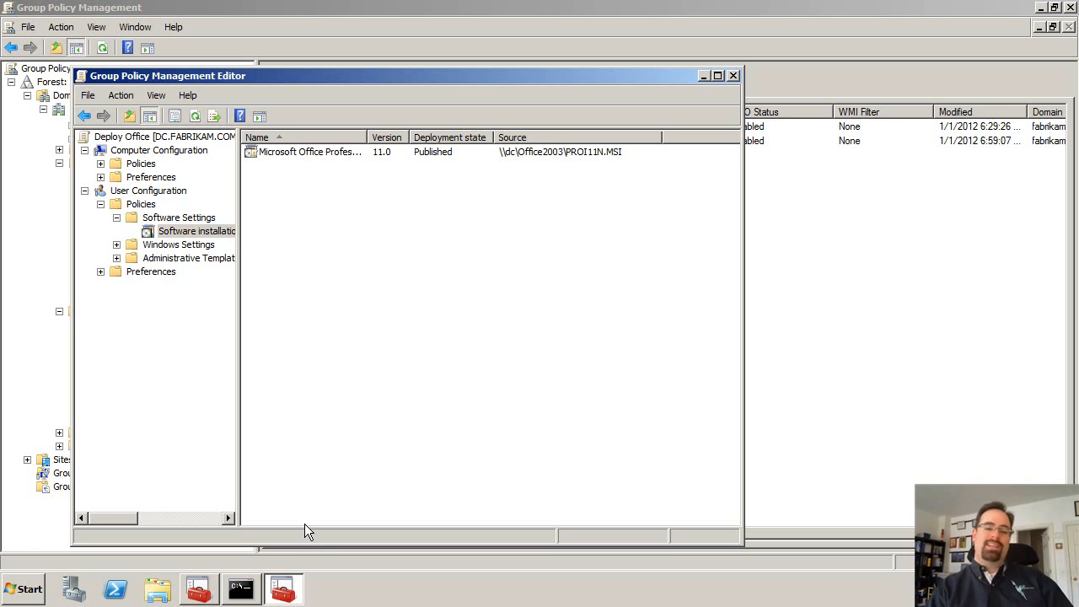